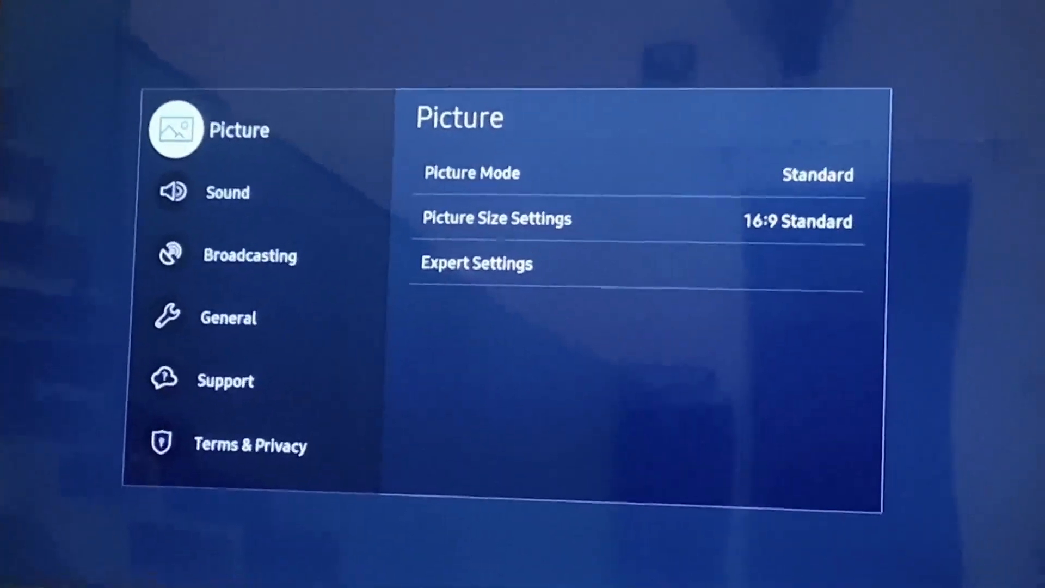
# Step: Step down the TV Settings sidebar from Picture to Broadcasting
pyautogui.click(227, 192)
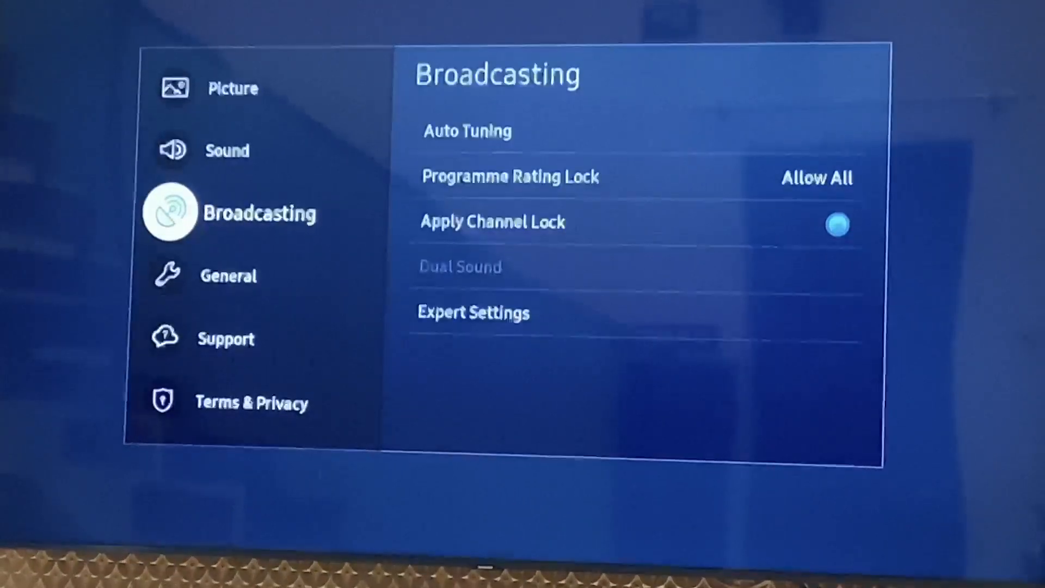
pyautogui.click(228, 275)
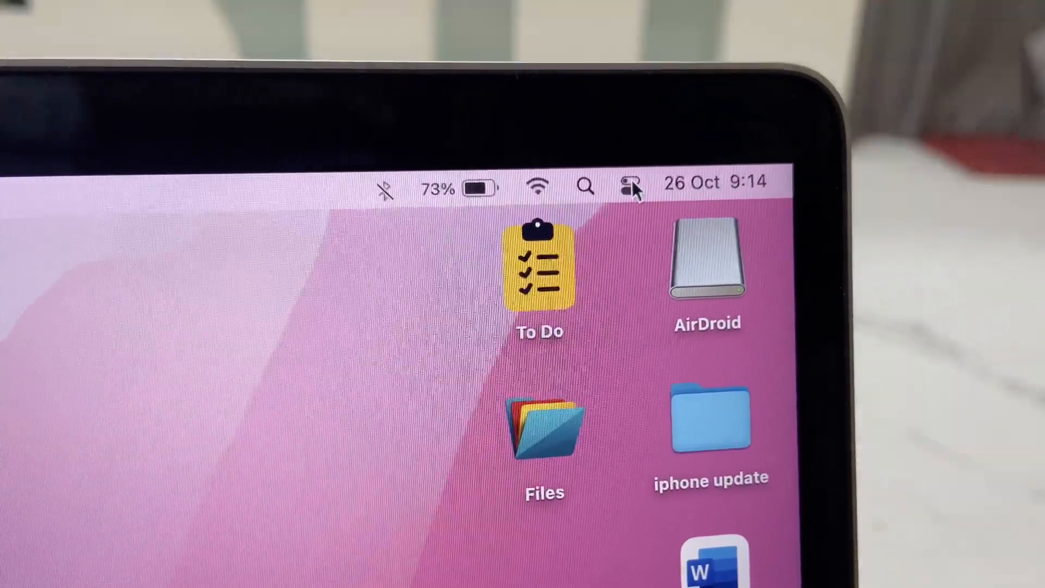
# Step: Mirror the MacBook screen to the Samsung 8 Series TV via Control Center
pyautogui.click(625, 185)
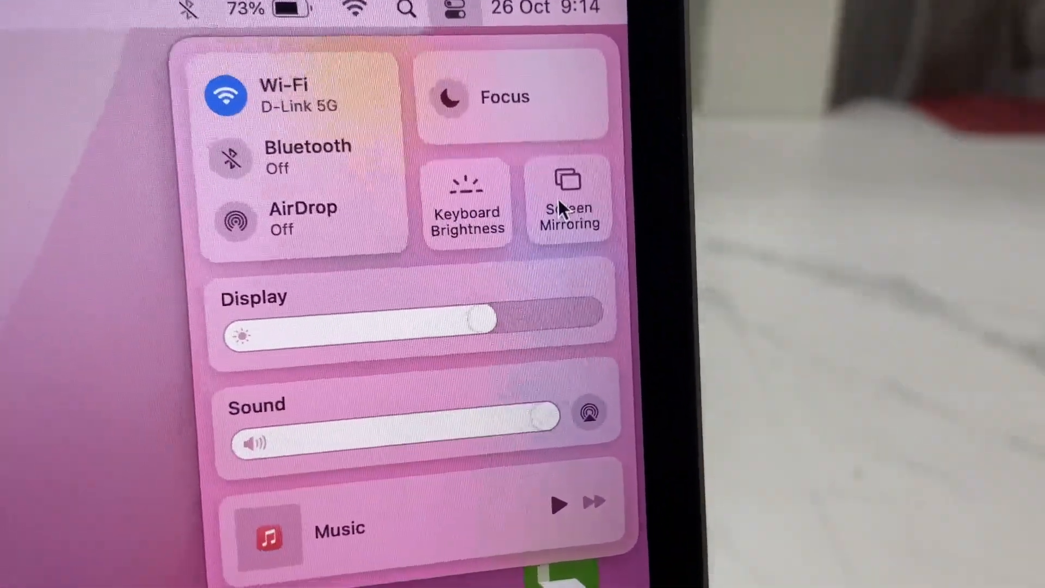
pyautogui.click(569, 203)
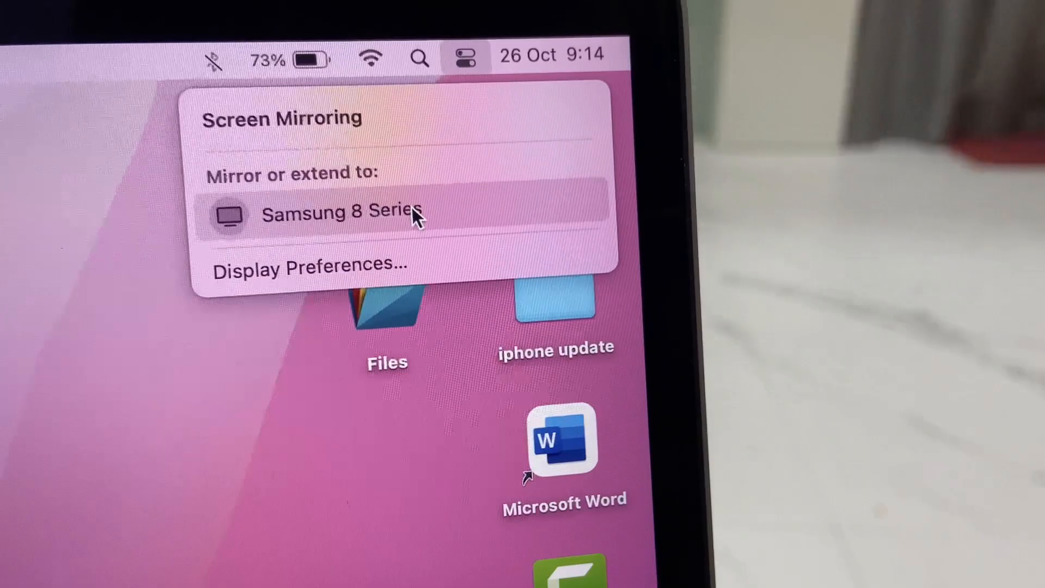
pyautogui.click(339, 212)
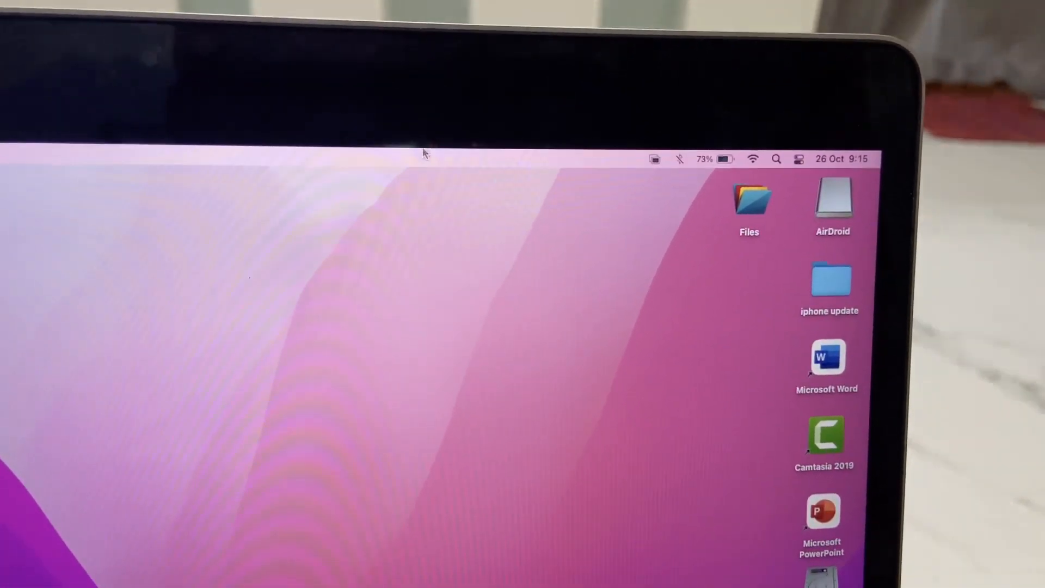
pyautogui.click(797, 158)
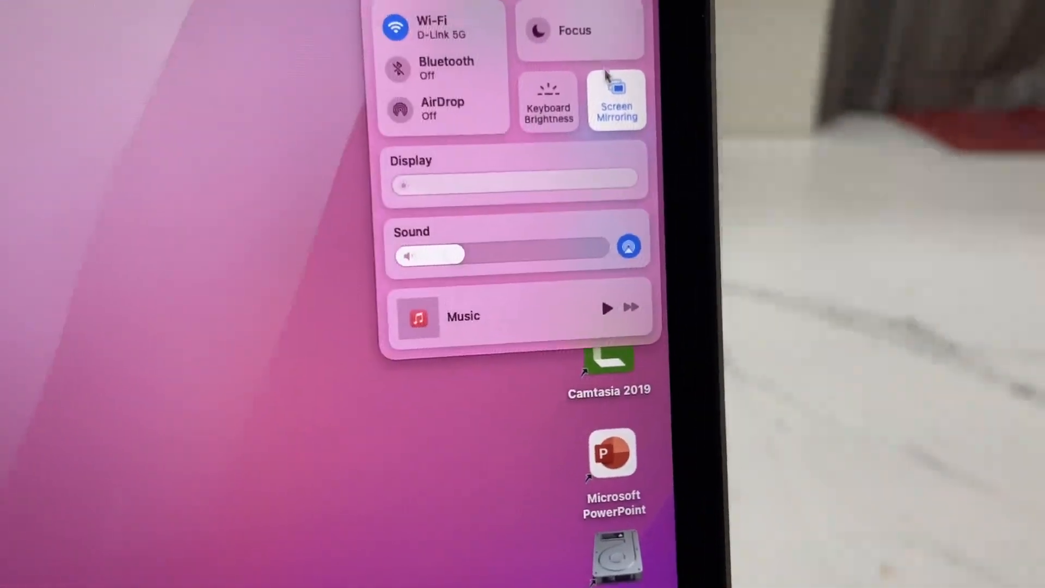
pyautogui.click(616, 100)
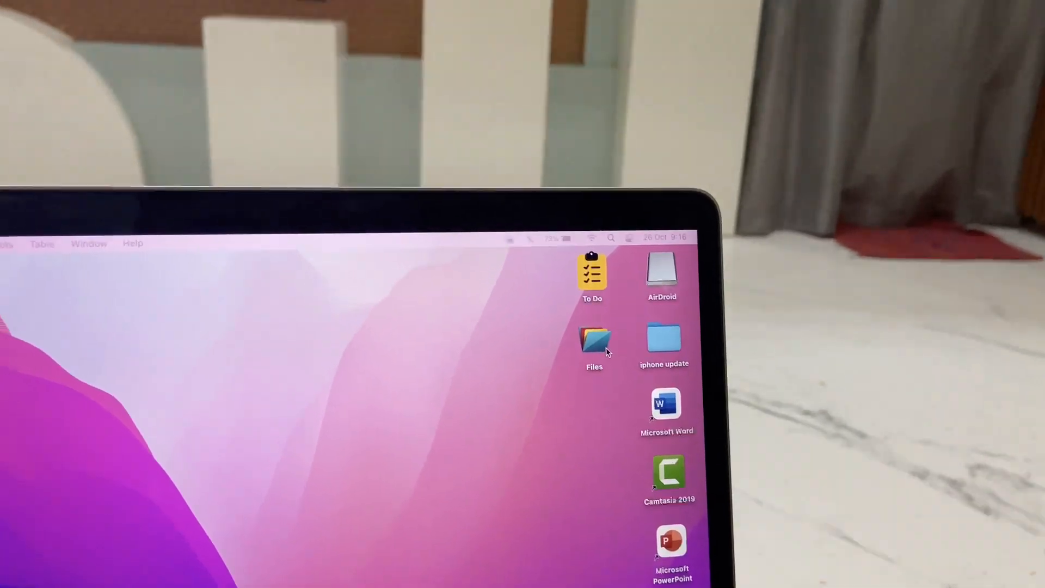
# Step: Open the Files folder and its DOCX on using a picture as a folder icon
pyautogui.doubleClick(592, 340)
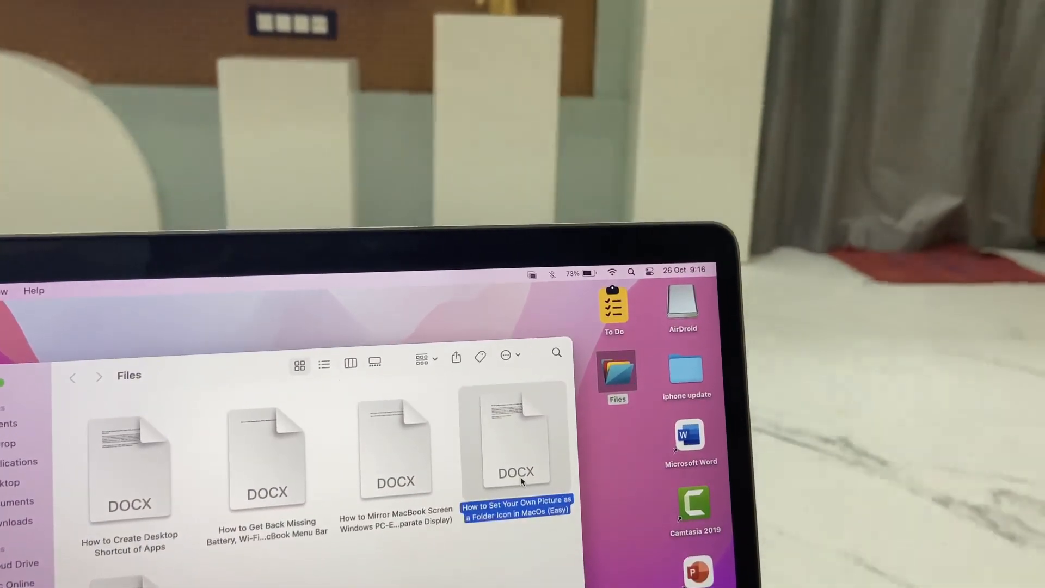
pyautogui.doubleClick(515, 446)
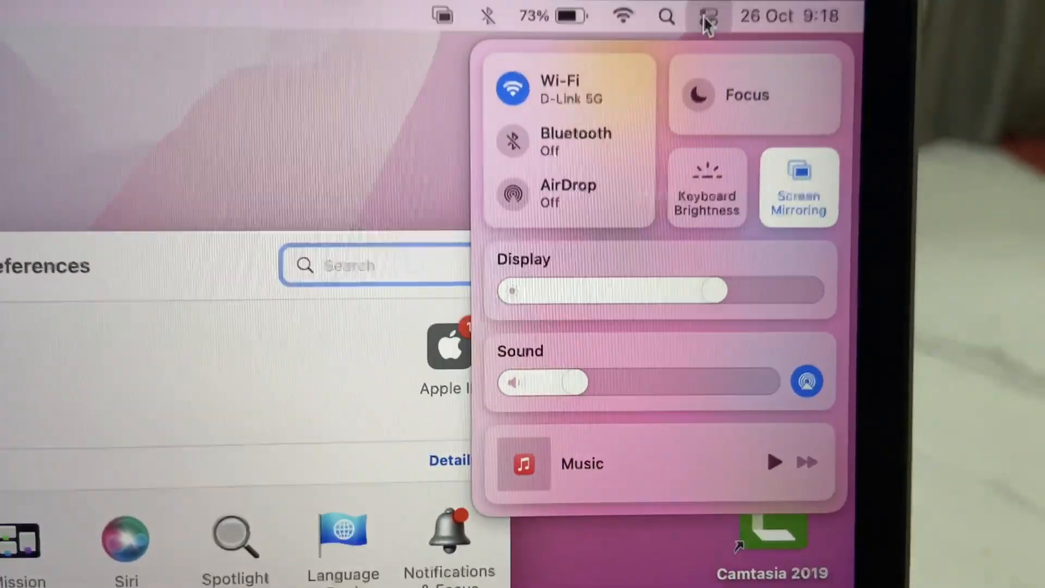
# Step: Stop mirroring to the Samsung 8 Series TV and close System Preferences
pyautogui.click(798, 186)
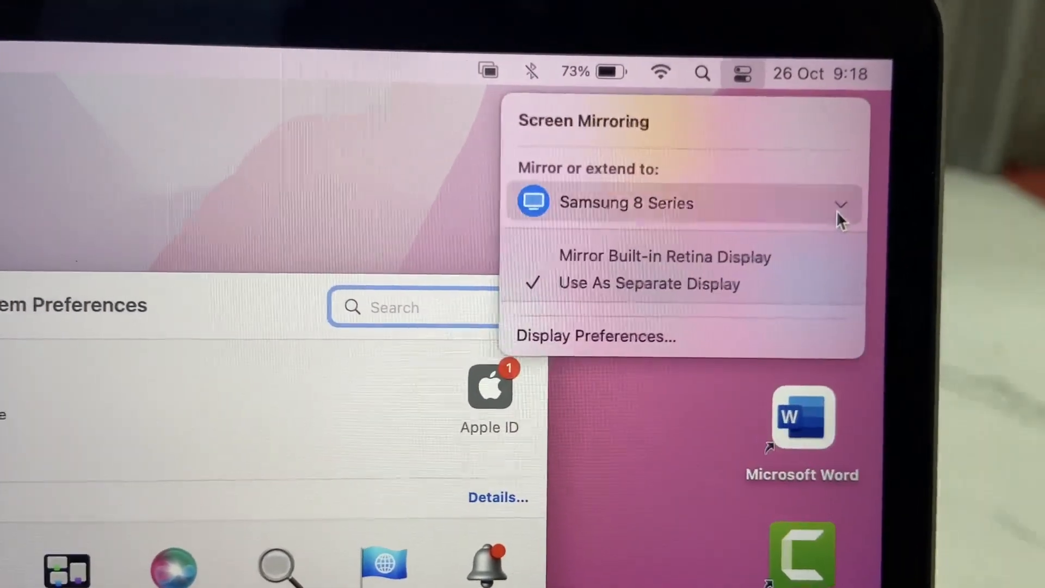
pyautogui.click(842, 205)
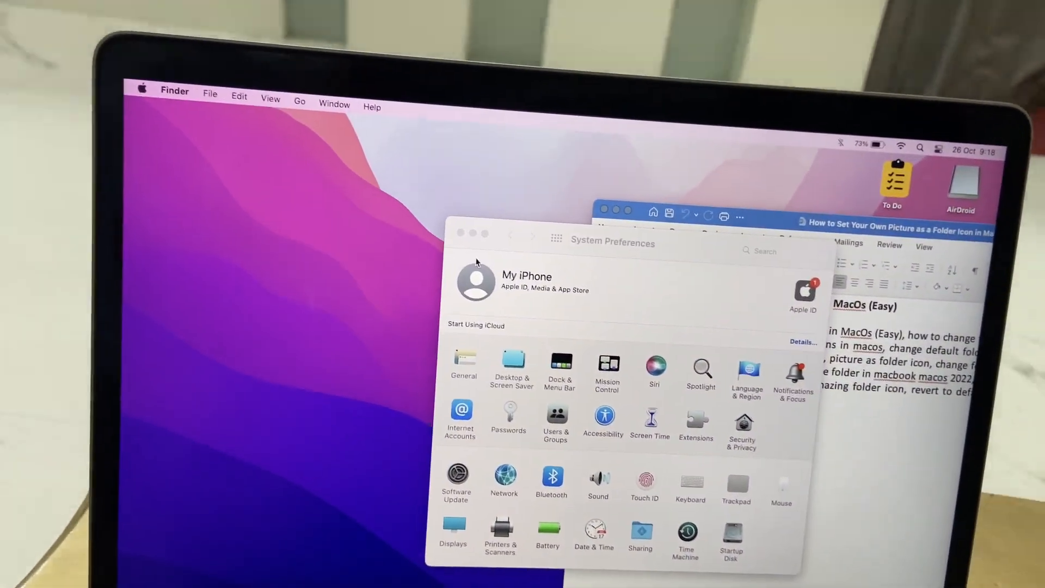
pyautogui.click(461, 234)
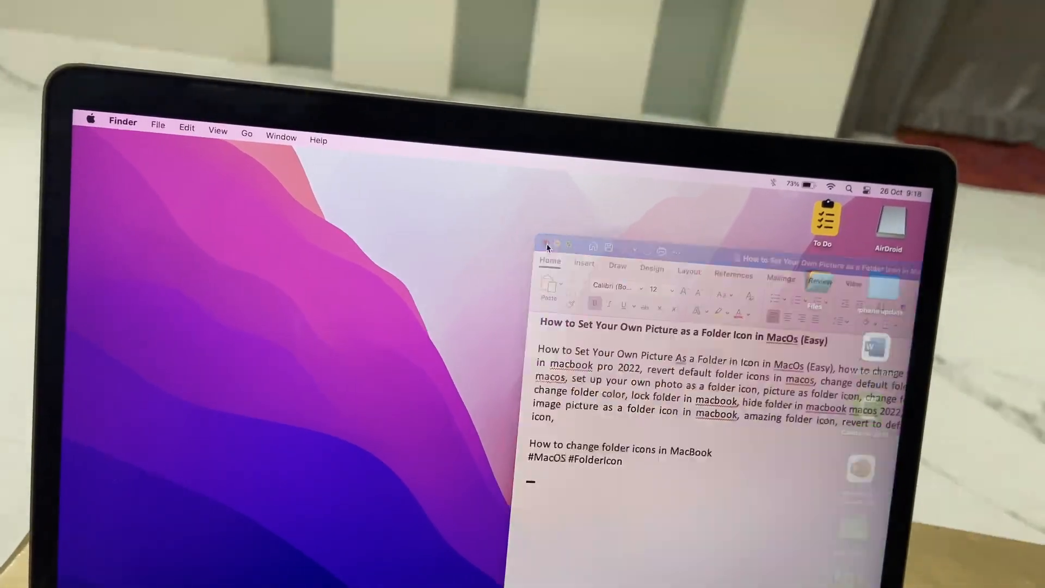